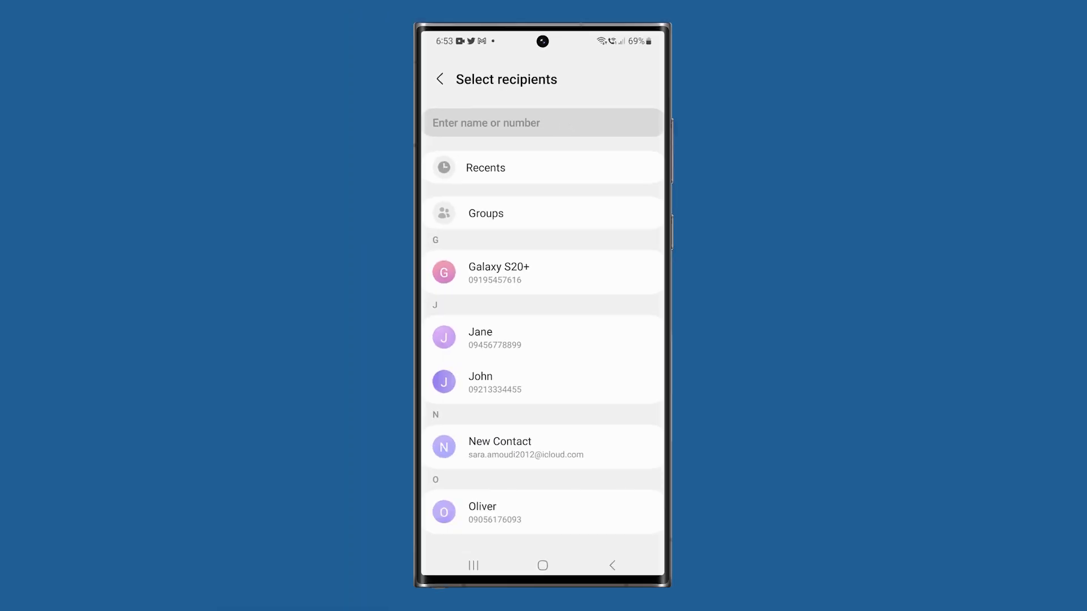
Pick Jane as recipient, send 'Test', get a couldn't-send notice and return to the list.
click(480, 337)
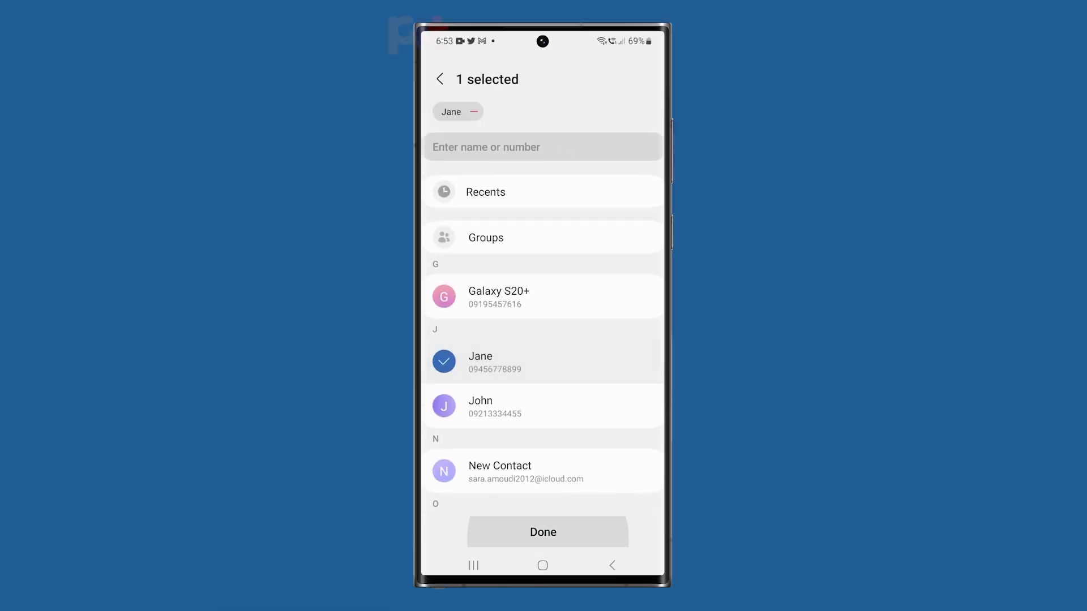
click(542, 532)
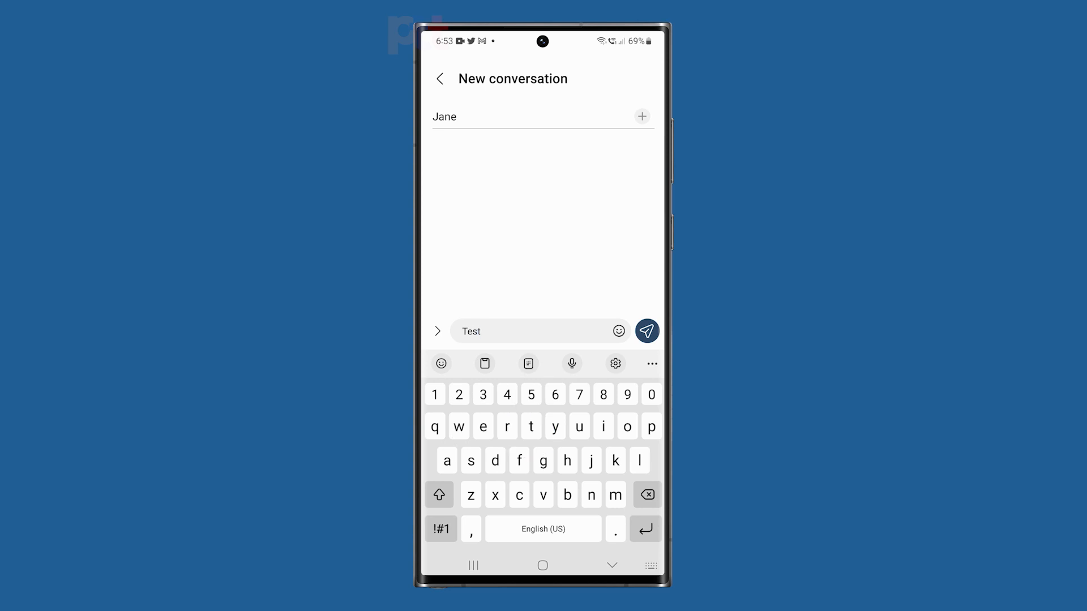
click(646, 330)
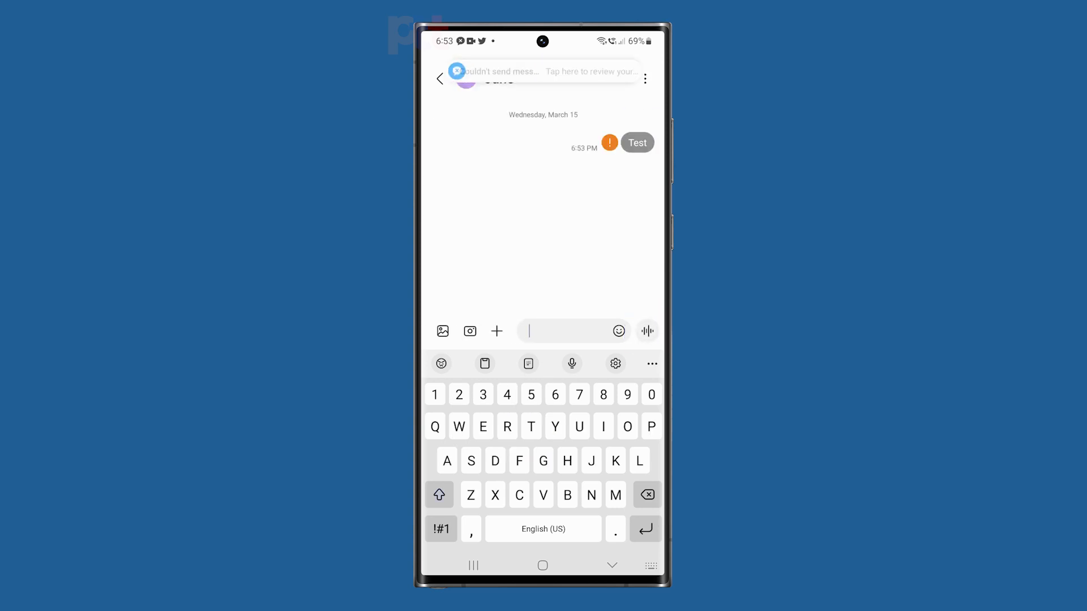
click(440, 79)
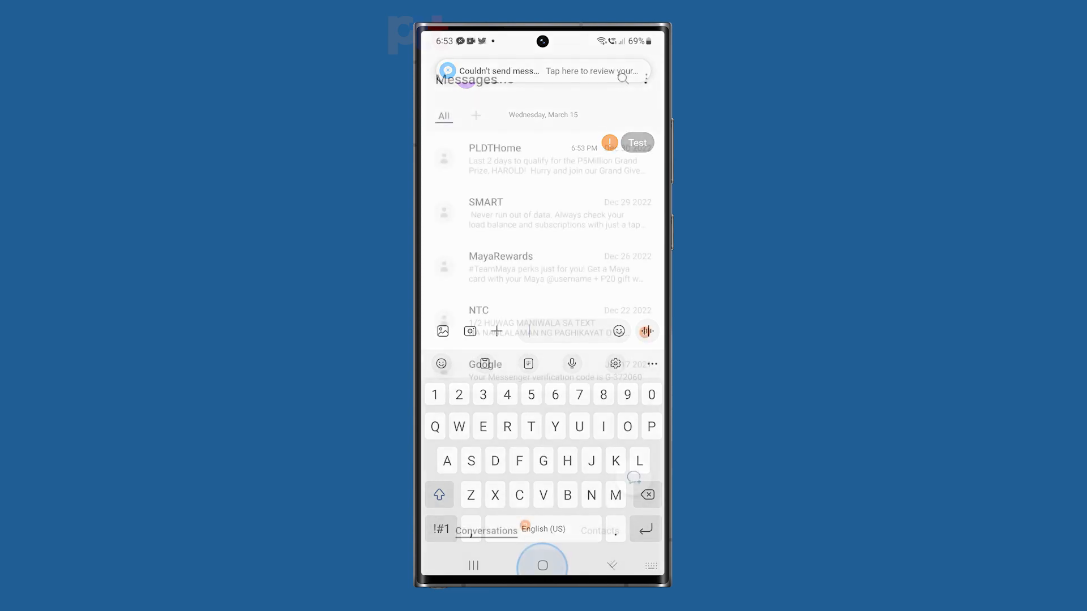
Go to the home screen and pull down the quick settings panel.
click(543, 565)
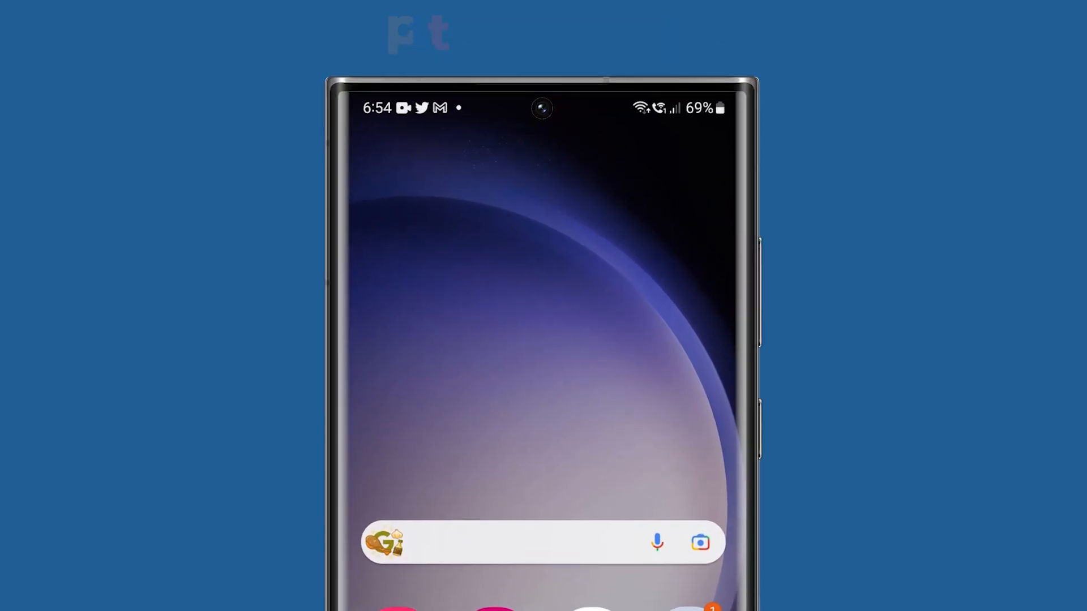
click(676, 121)
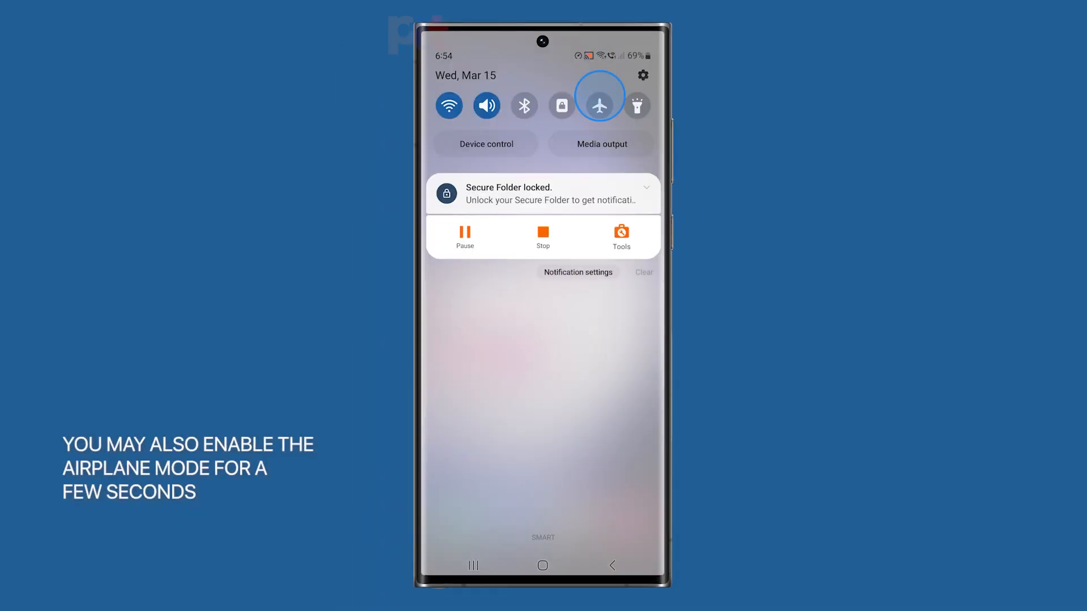
Toggle Airplane mode on then off again and close quick settings.
click(599, 96)
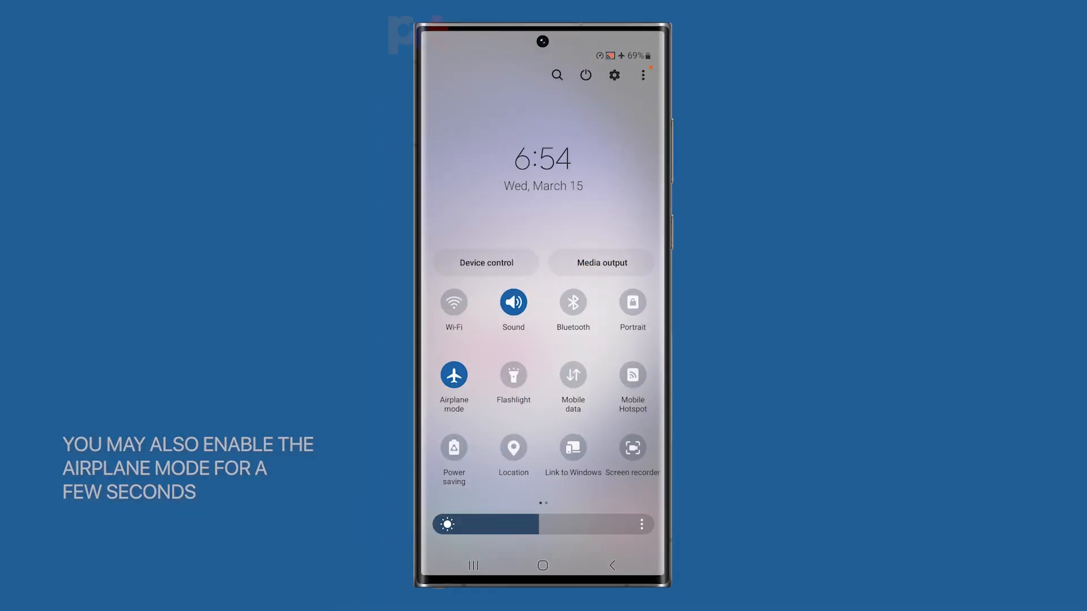
click(453, 378)
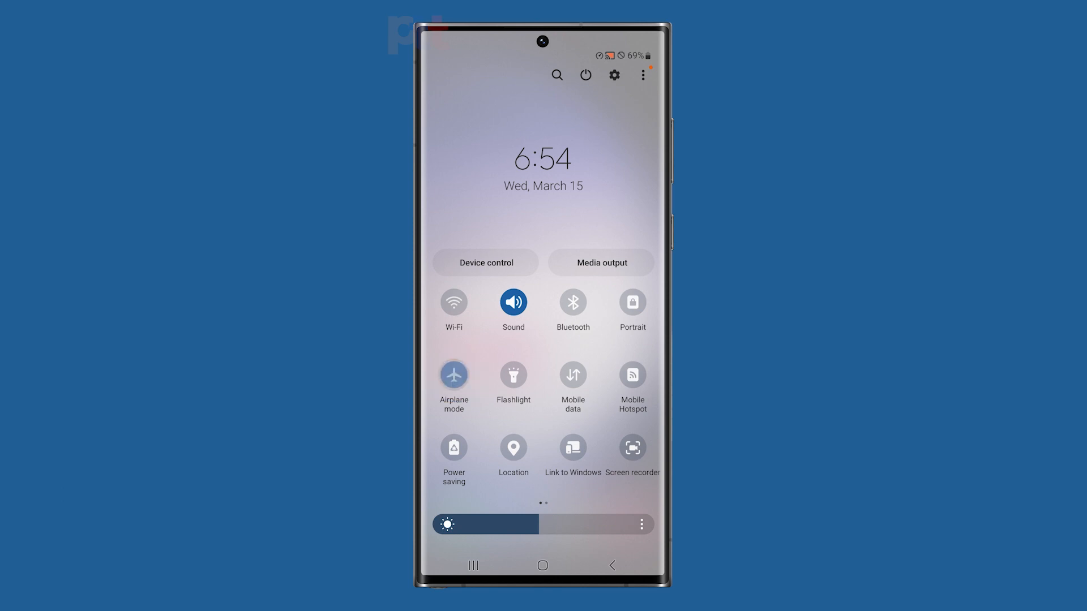
click(452, 302)
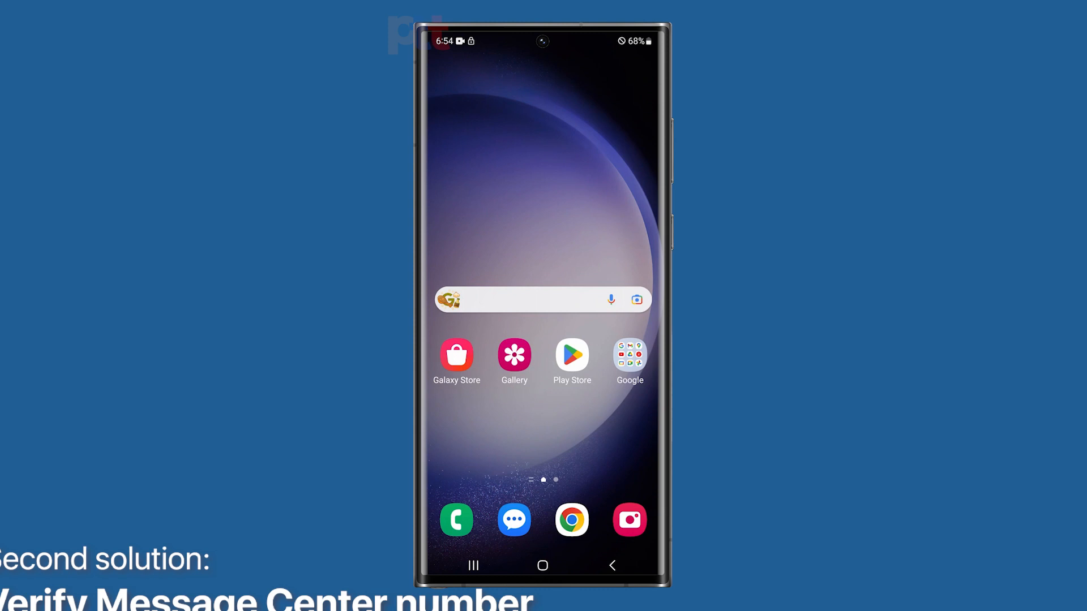
Launch Messages from the home screen dock onto the conversation list.
click(515, 519)
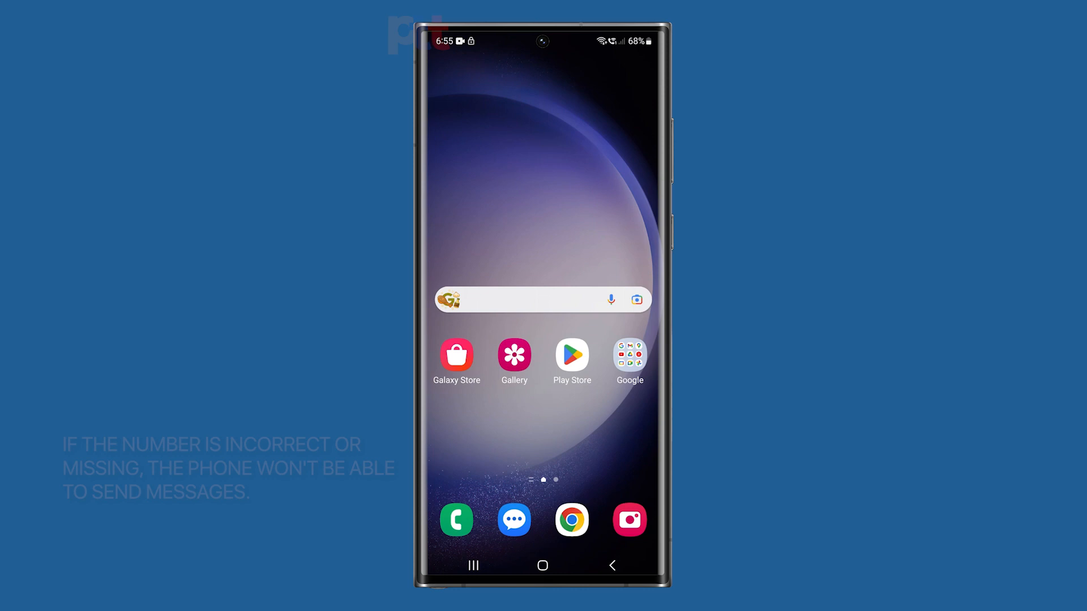
click(514, 519)
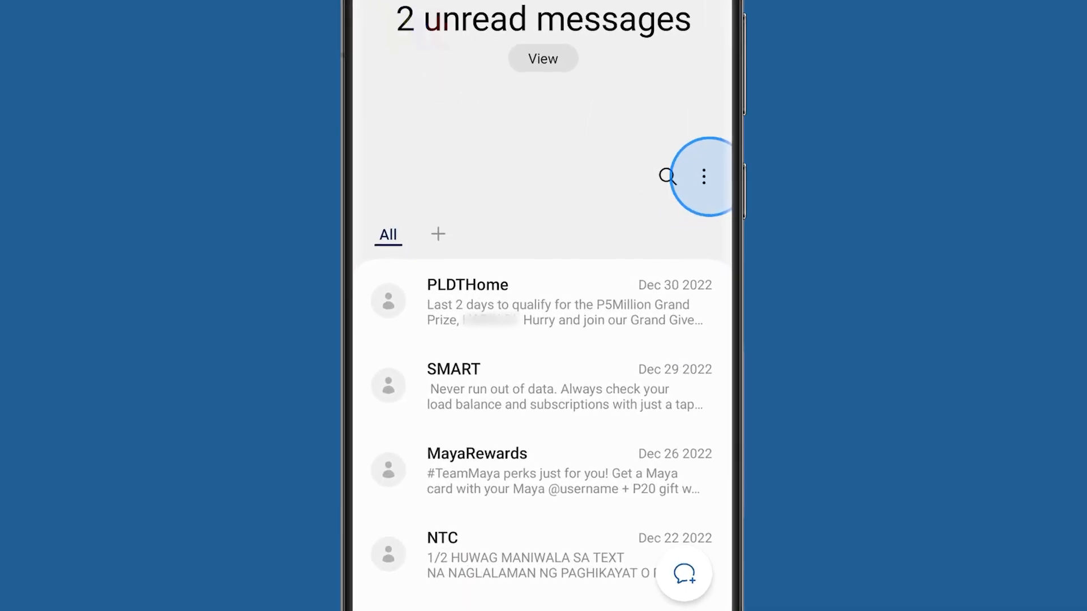
Reach More settings via the conversation menu's Settings entry.
click(703, 177)
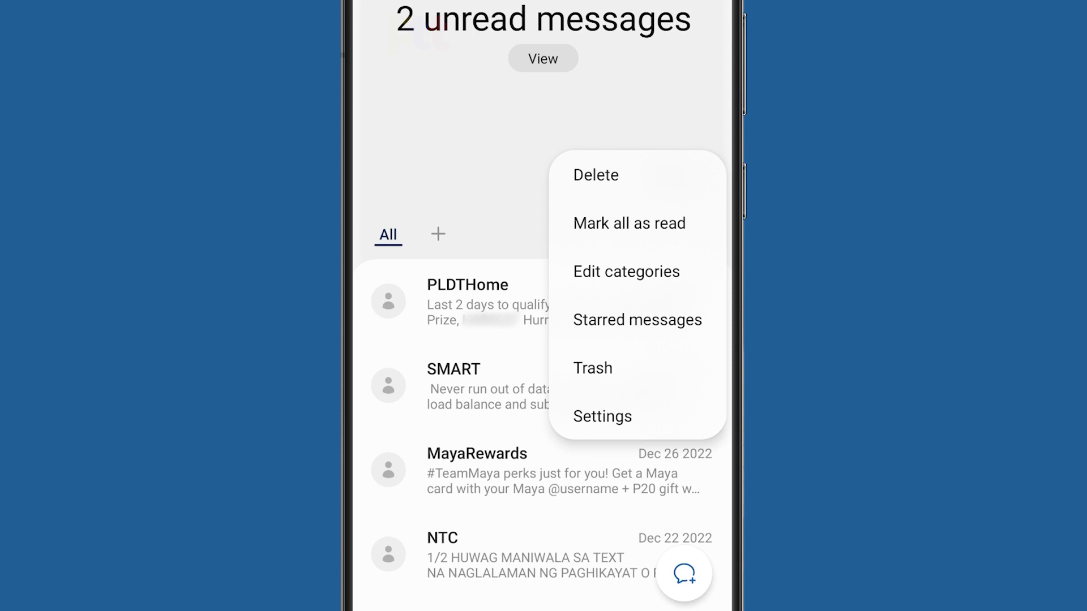
click(601, 416)
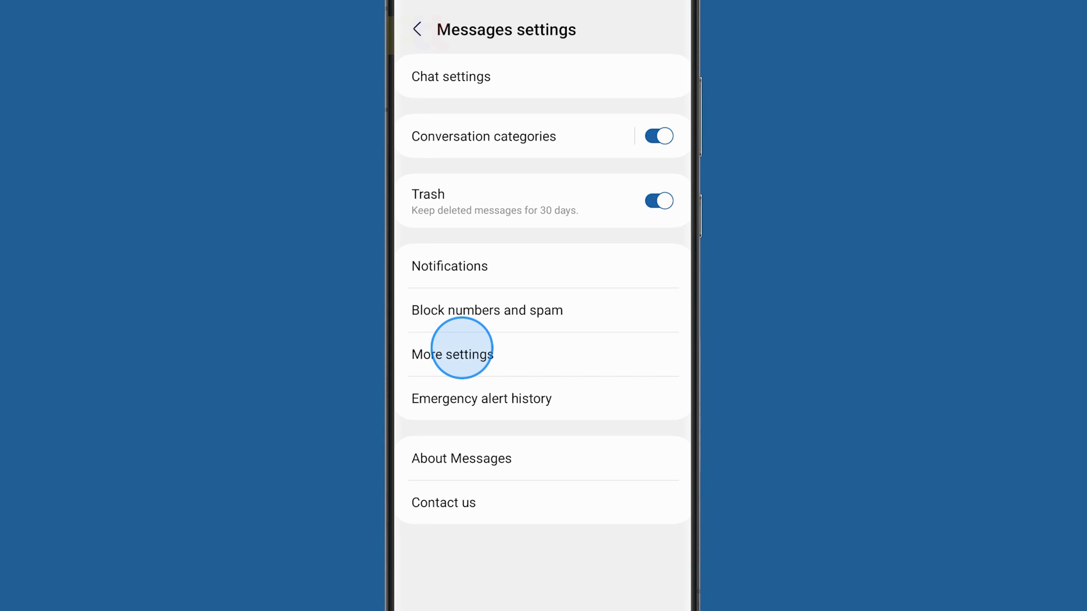
click(452, 355)
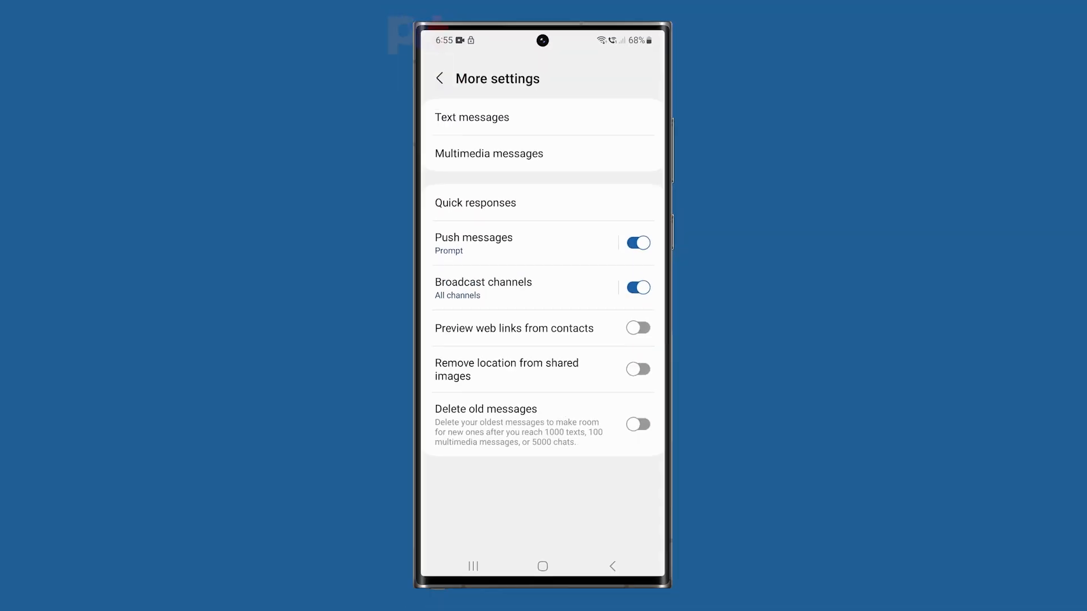
In Text messages settings, check the Message center number entry.
click(476, 118)
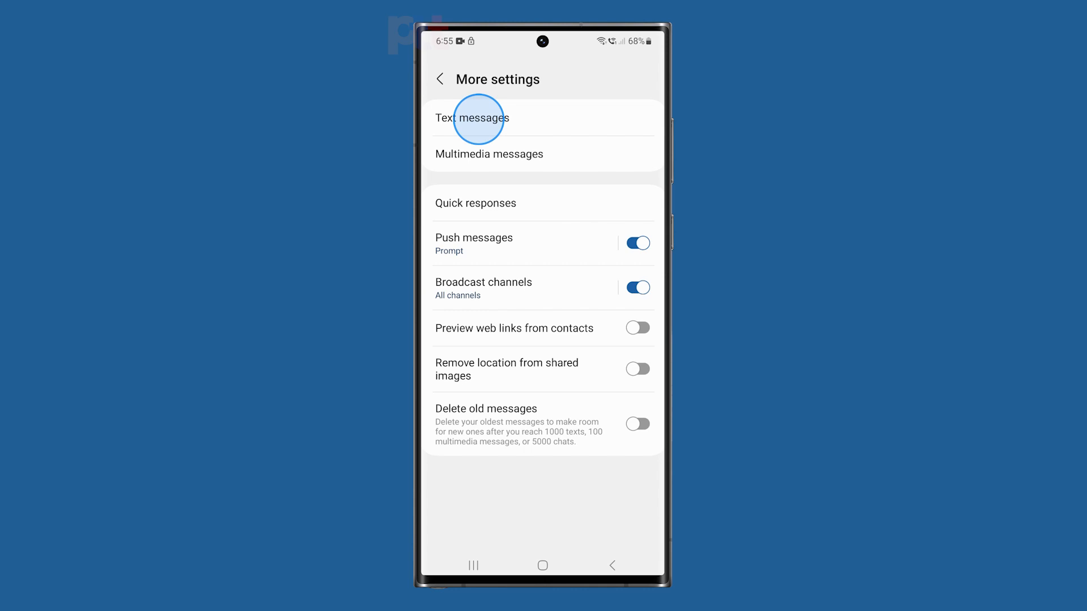
click(475, 118)
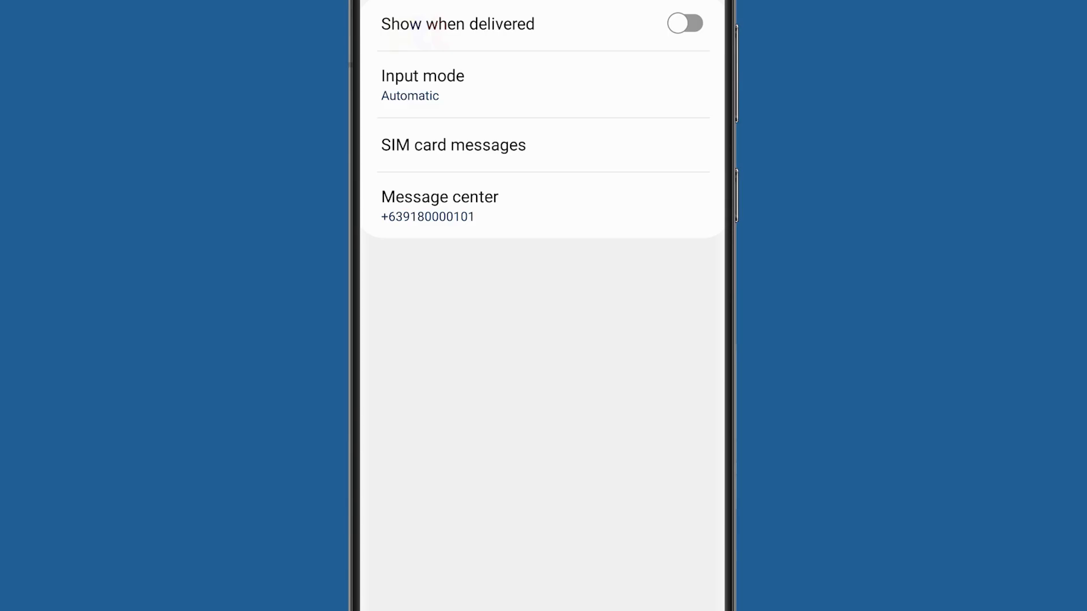
click(439, 206)
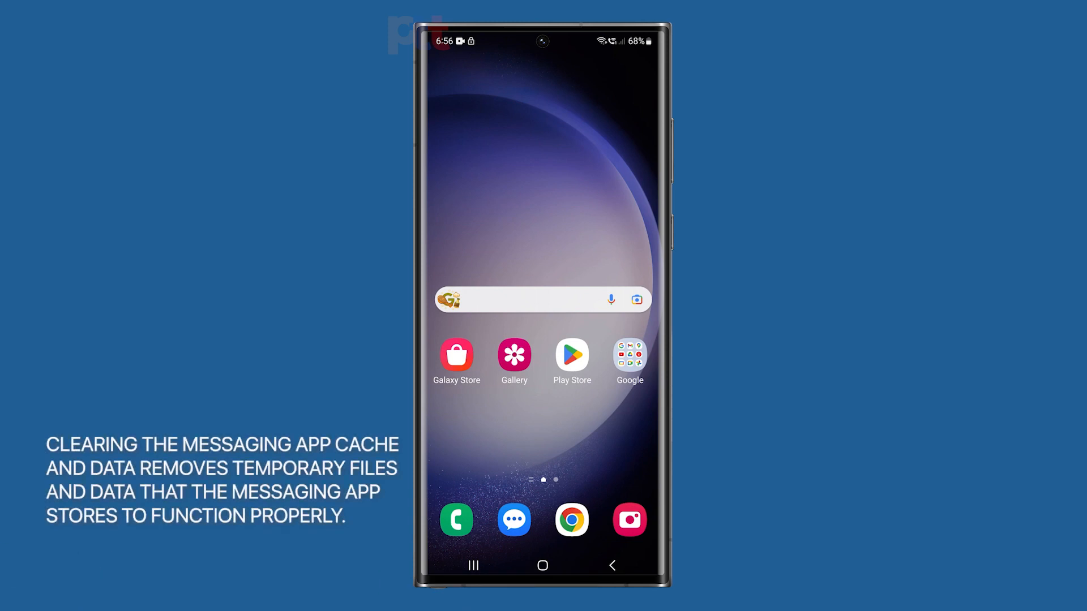
click(571, 354)
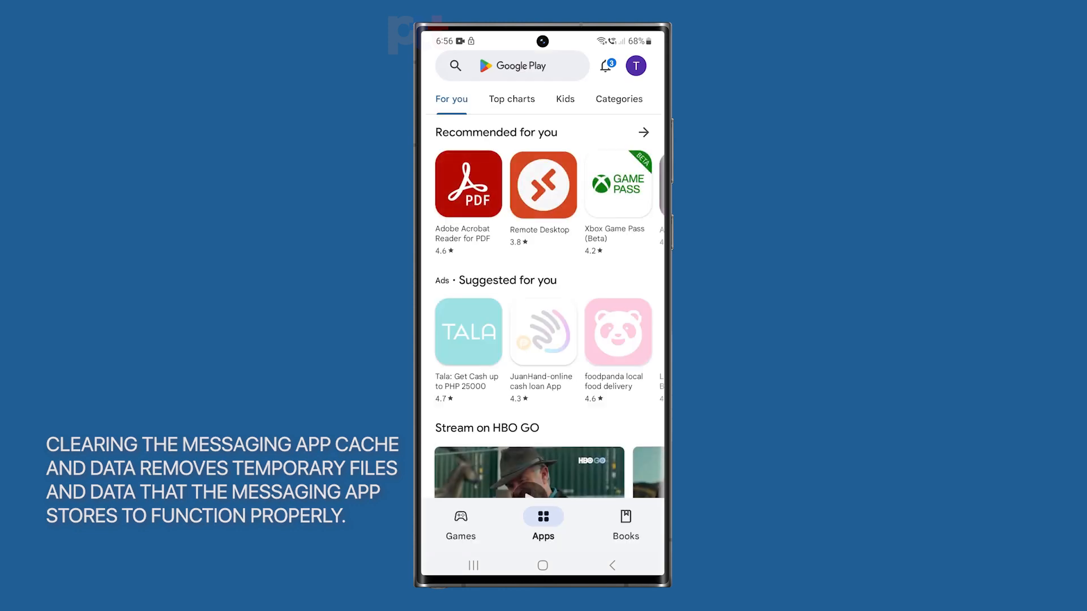
scroll(down, 3)
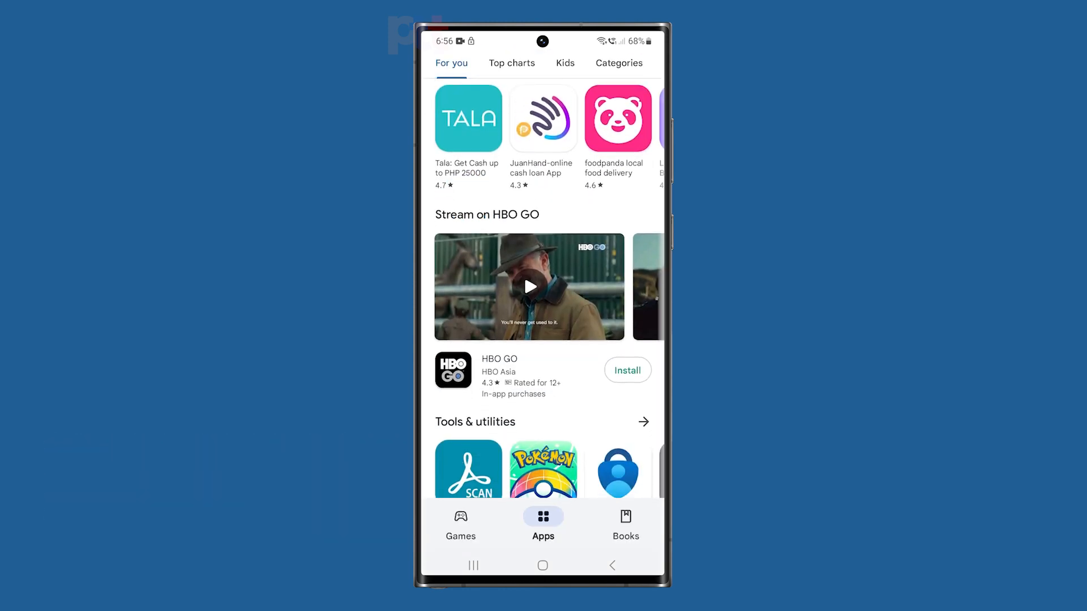
click(460, 521)
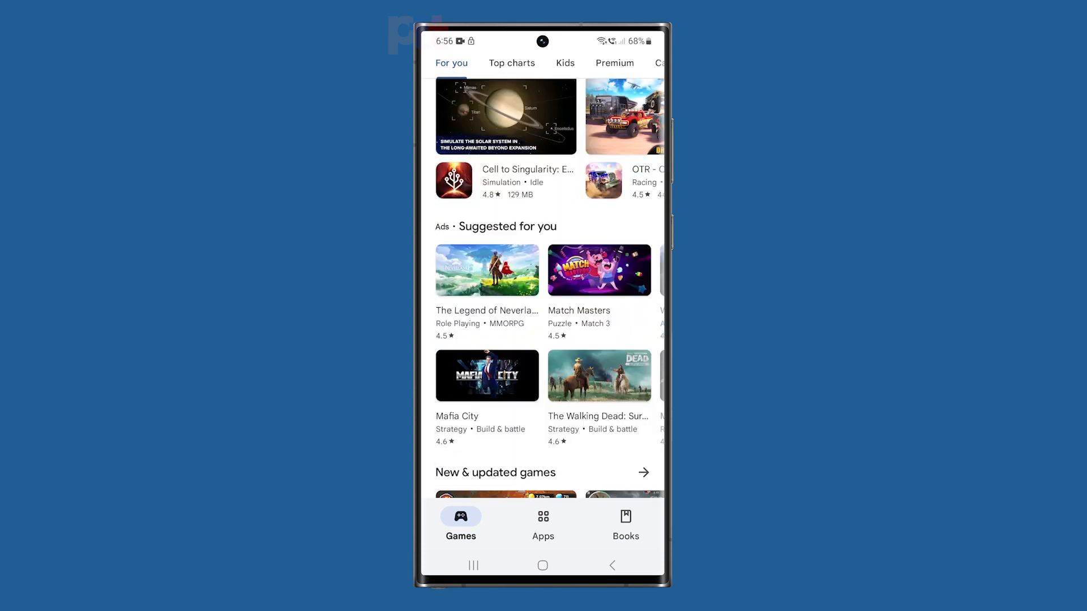
click(543, 566)
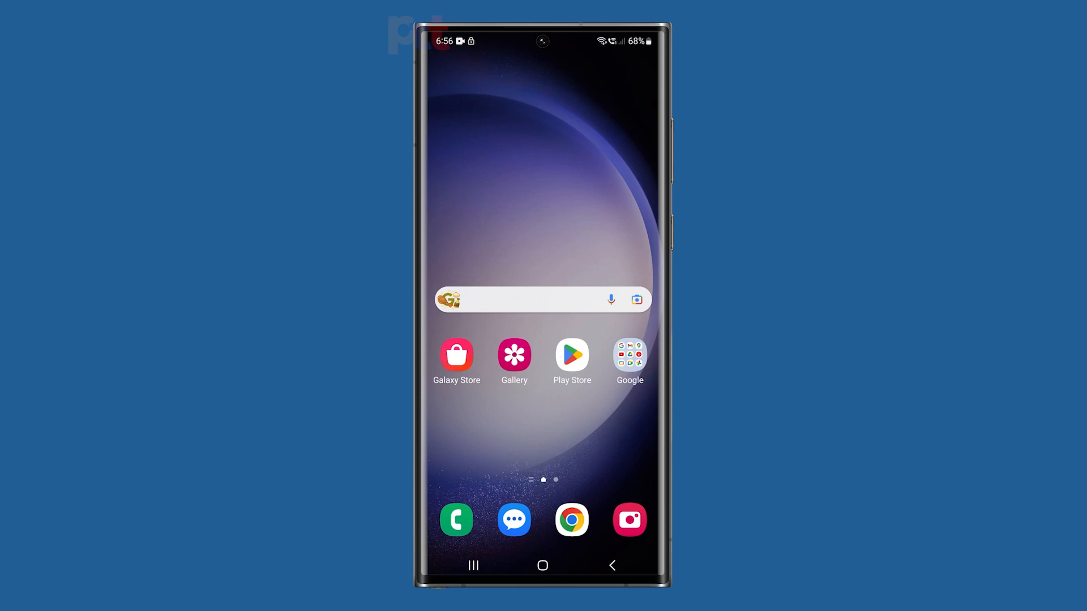
Reach Messages' app info from its icon shortcut and find the Storage section.
click(514, 519)
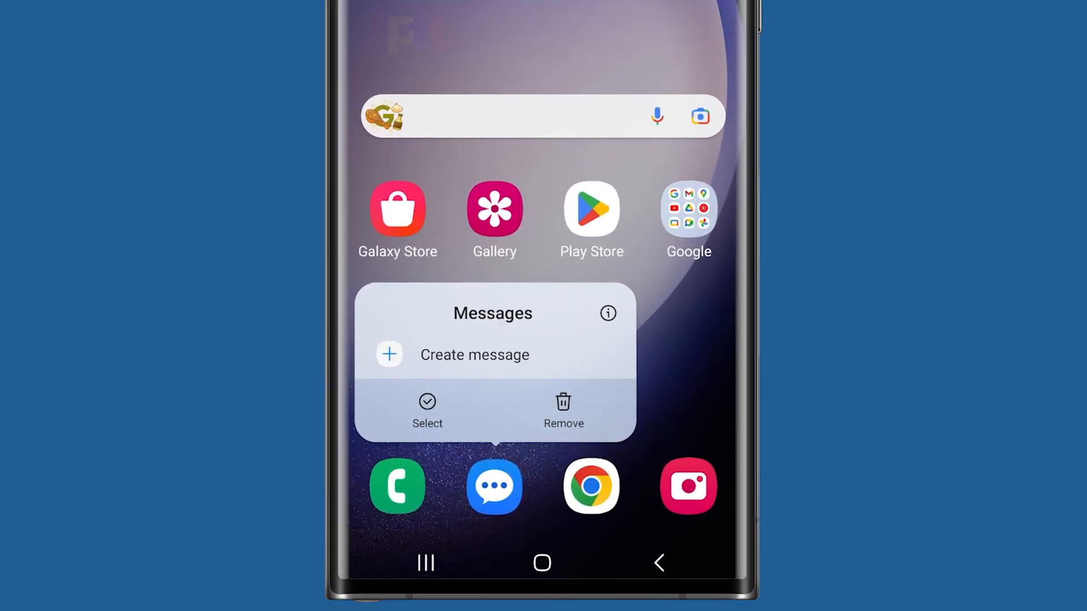
click(608, 312)
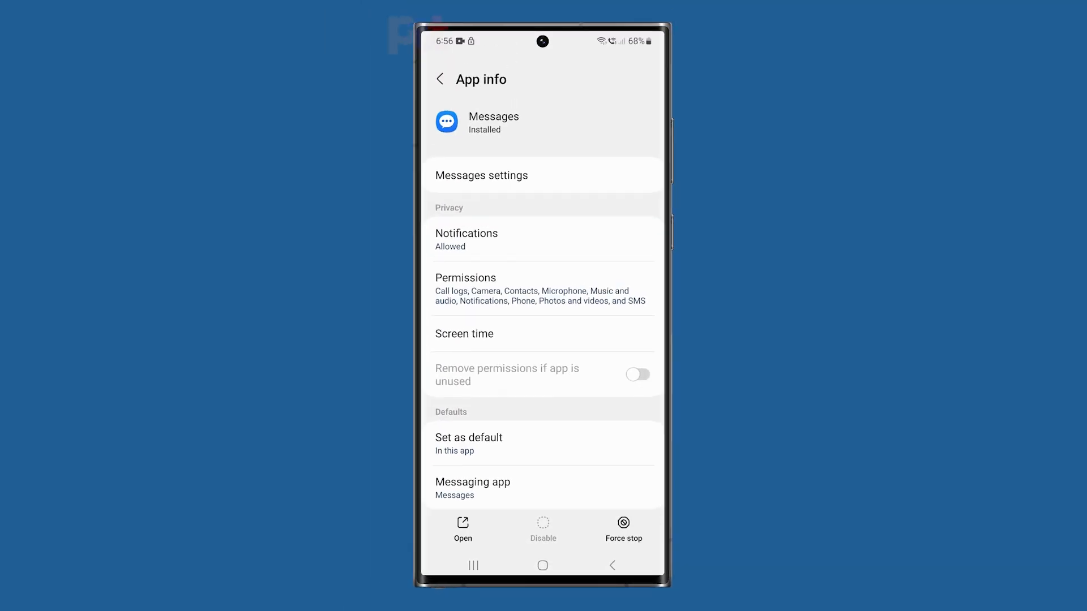
scroll(down, 3)
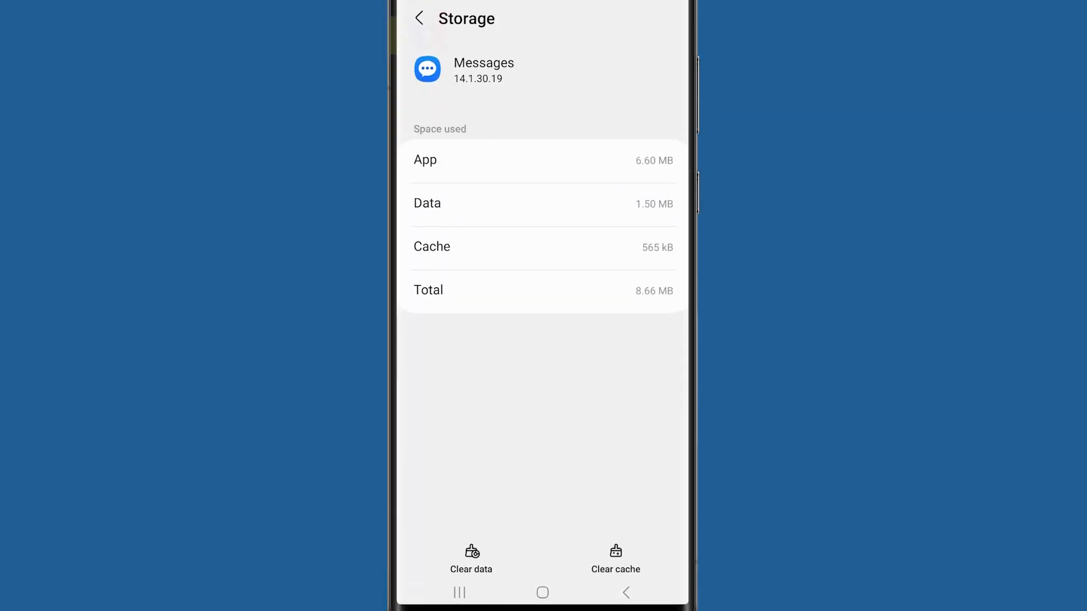
Clear Messages' cache, then clear its data and confirm the permanent deletion.
click(471, 559)
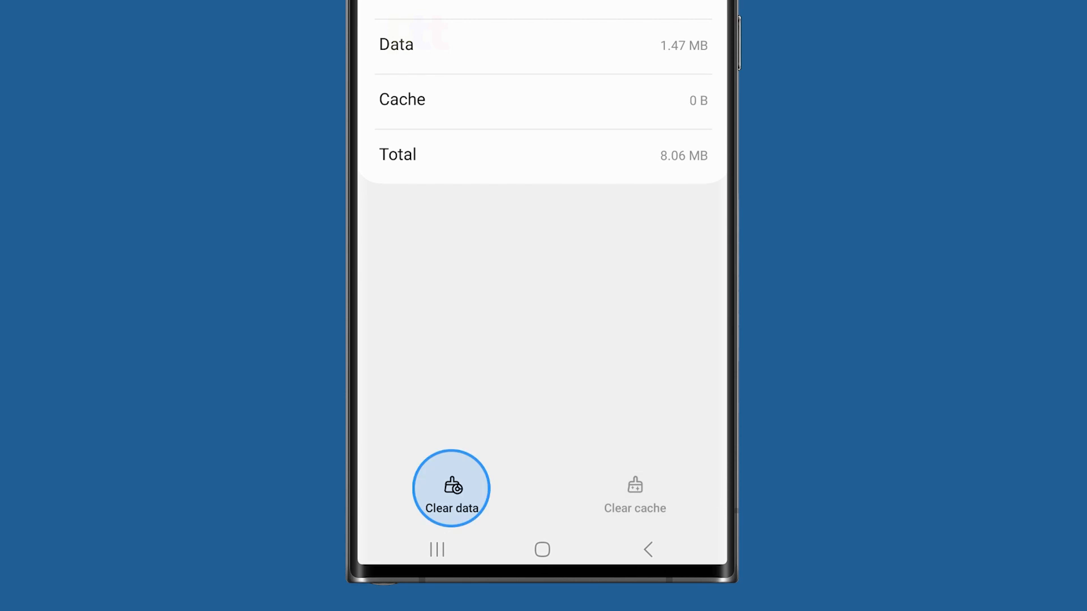
click(452, 488)
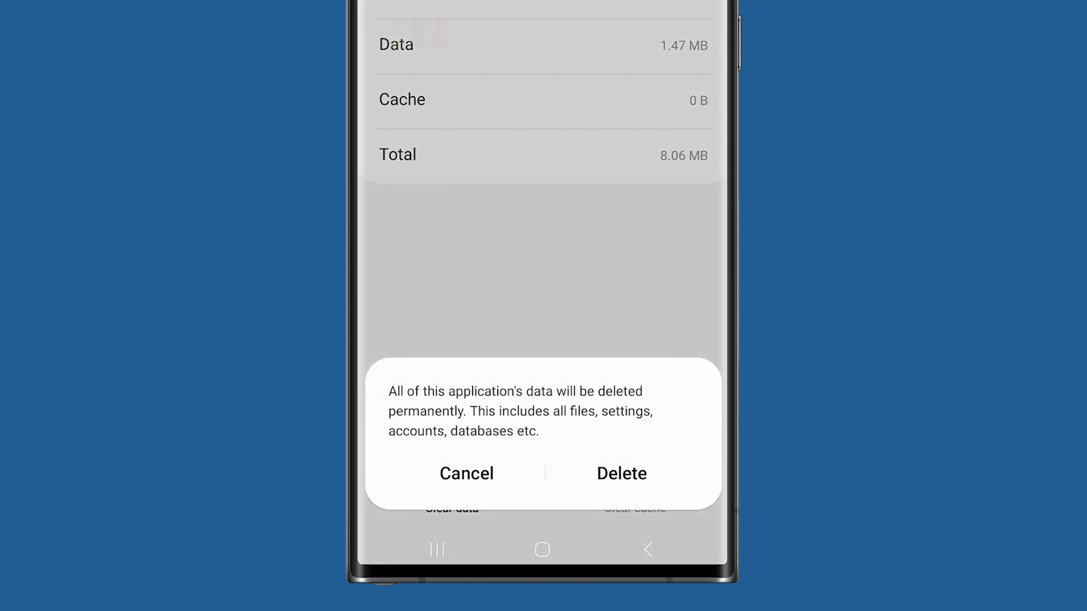
click(622, 473)
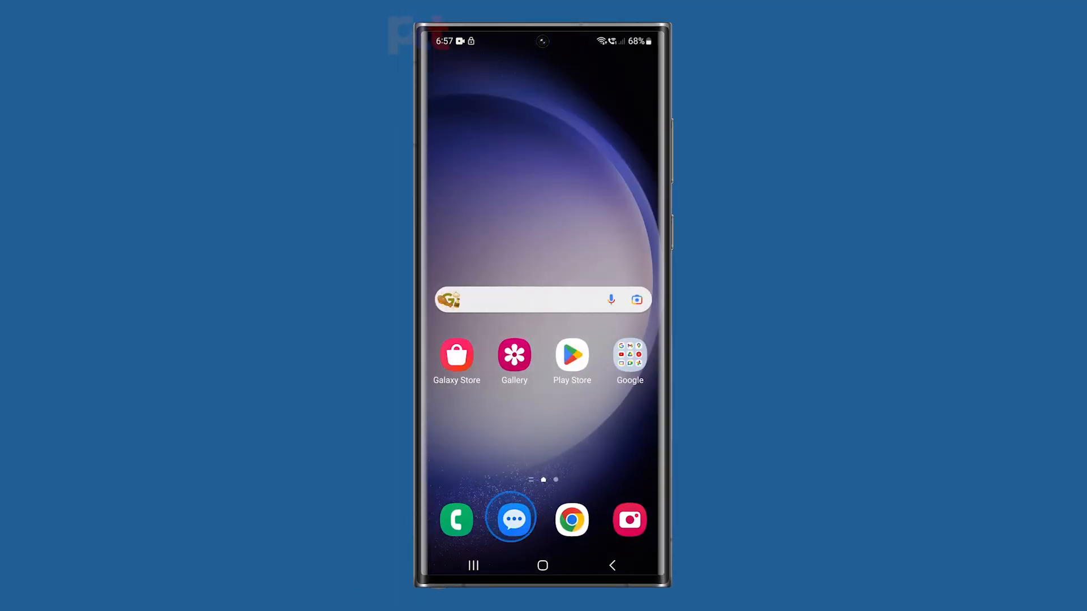
Reopen Messages, choose John as recipient and send 'Test' successfully.
click(513, 520)
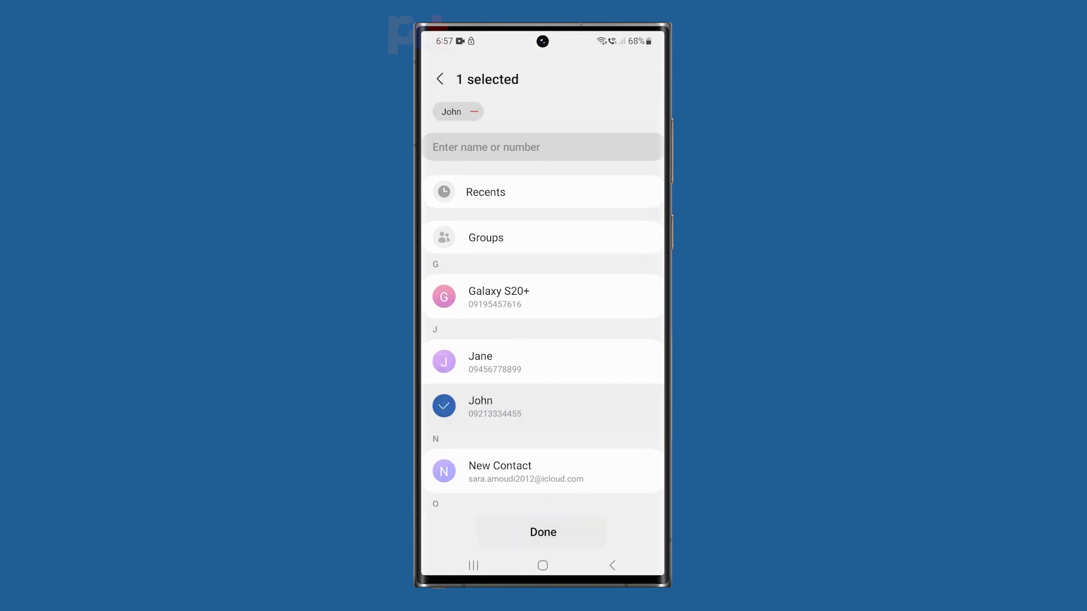
click(542, 532)
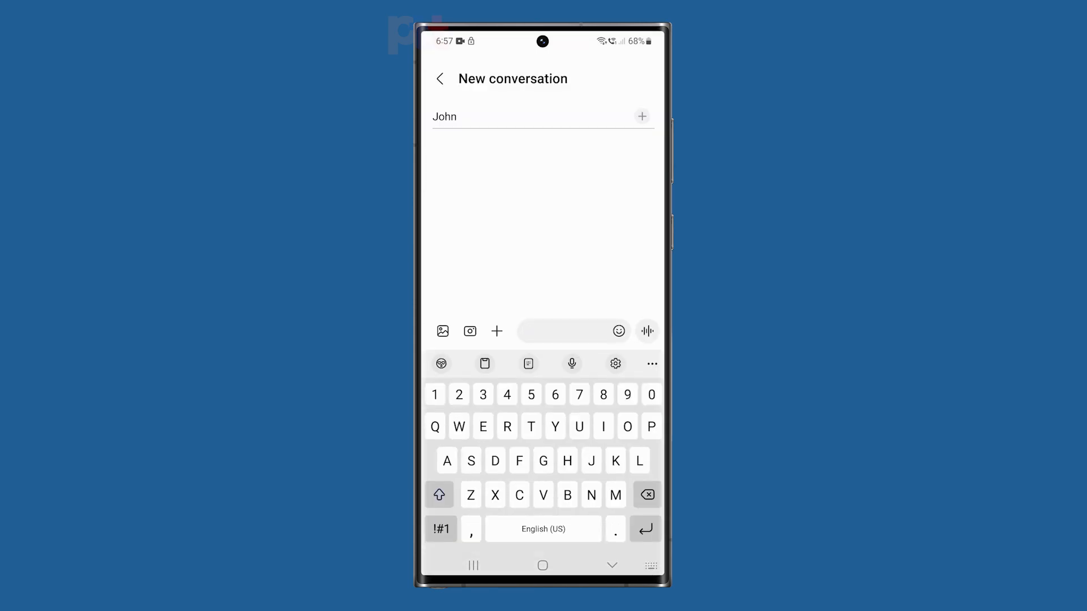
text(Test)
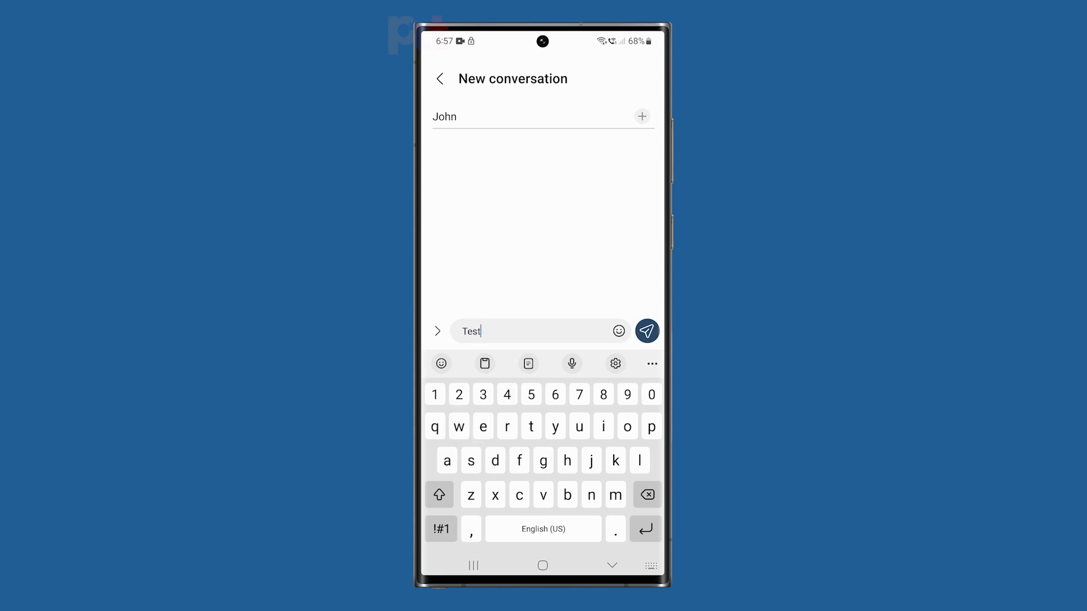
click(646, 330)
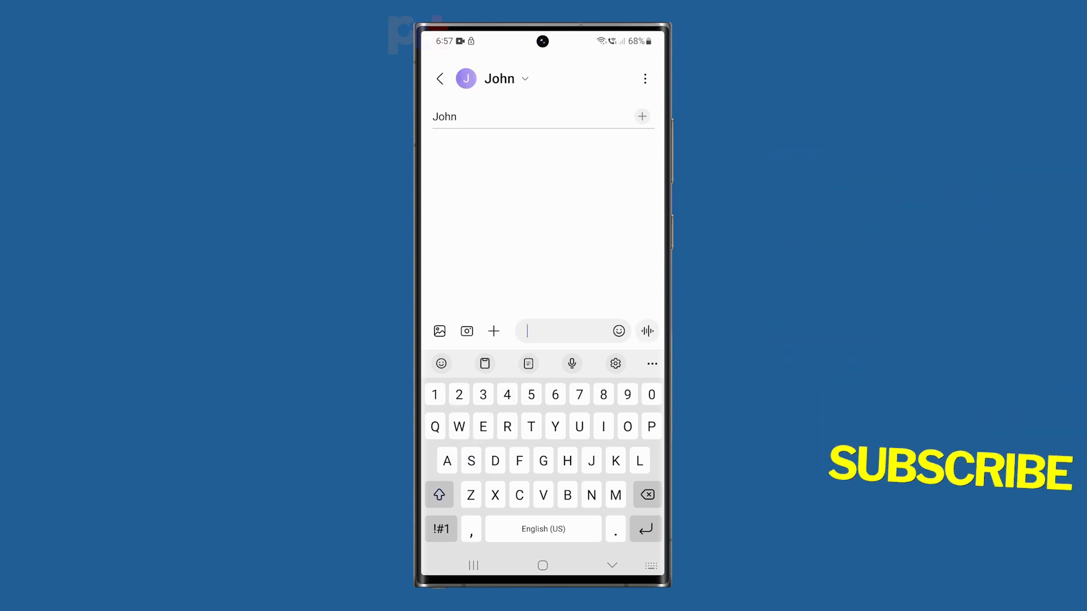